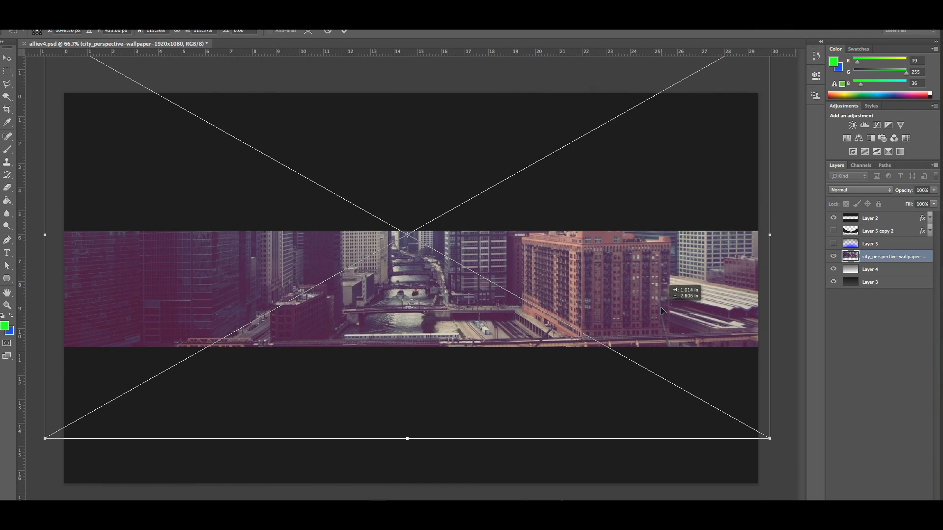
# Step: Commit the Free Transform so the city photo spans the full banner width
pyautogui.press('enter')
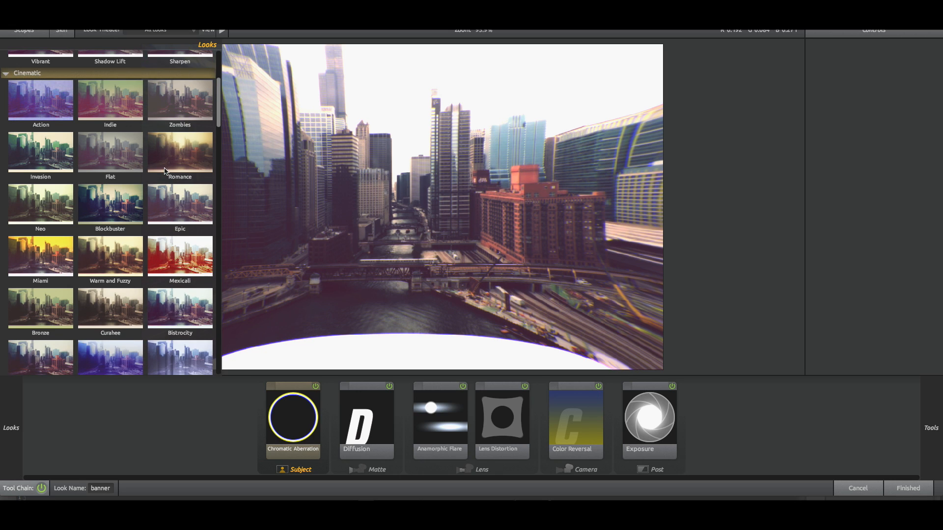
# Step: Scroll through the Cinematic presets in Magic Bullet Looks
pyautogui.scroll(-3)
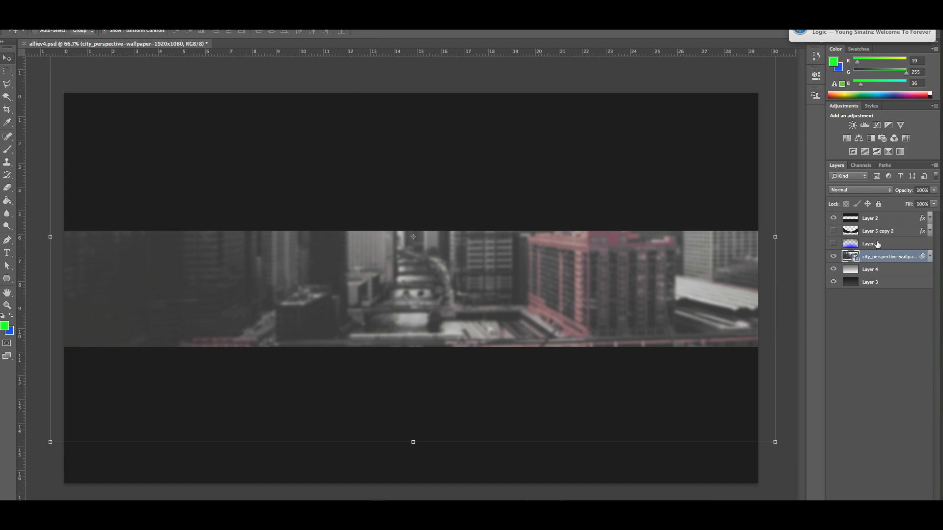
# Step: Set Layer 5's red gradient to Overlay blend mode in Layer Style
pyautogui.click(852, 125)
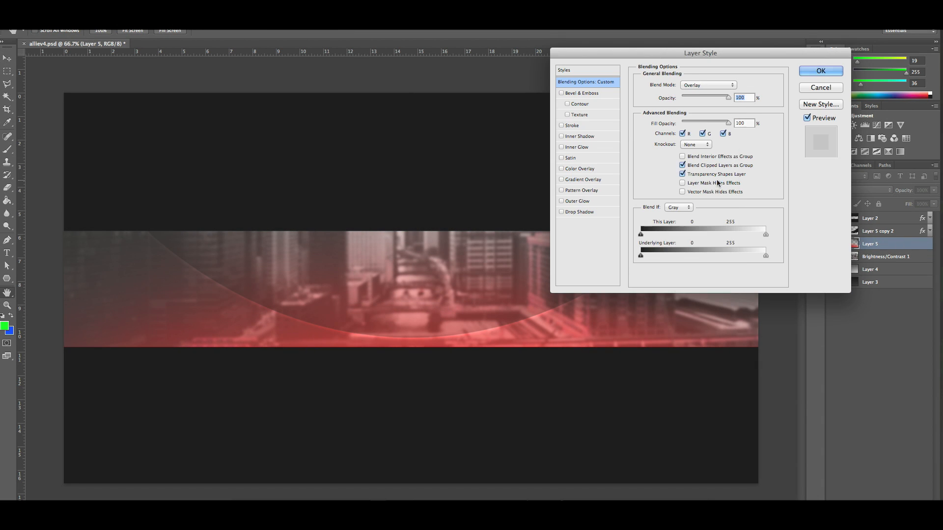
pyautogui.click(820, 71)
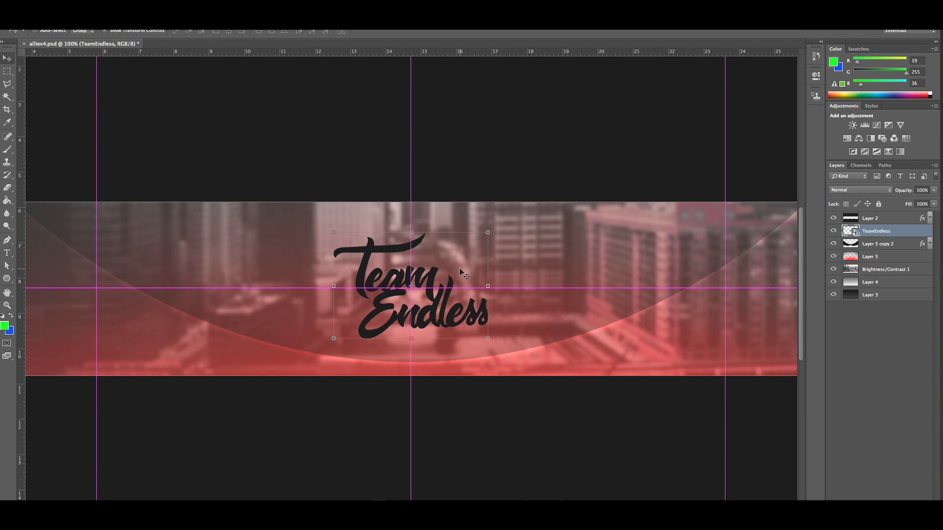
# Step: Set Layer 5 copy 2 fill opacity to 0 and make the logo white
pyautogui.doubleClick(876, 230)
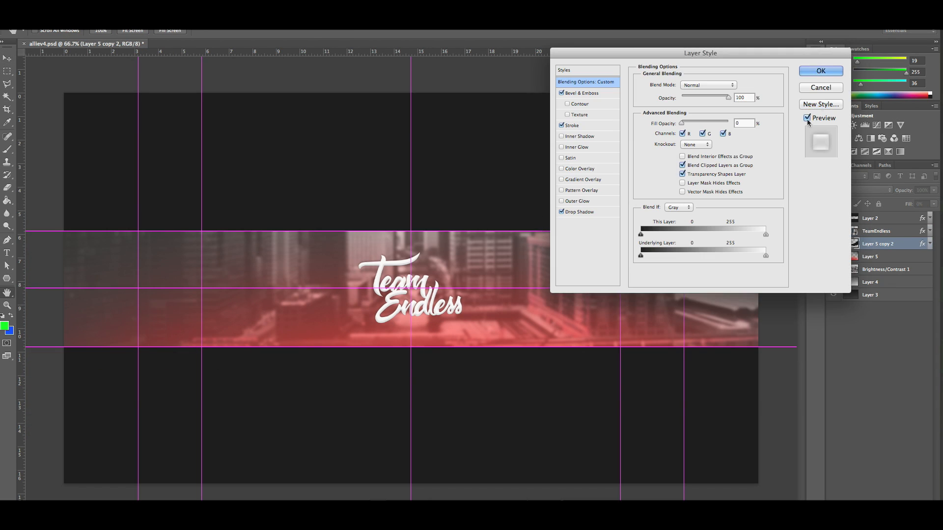
pyautogui.click(821, 70)
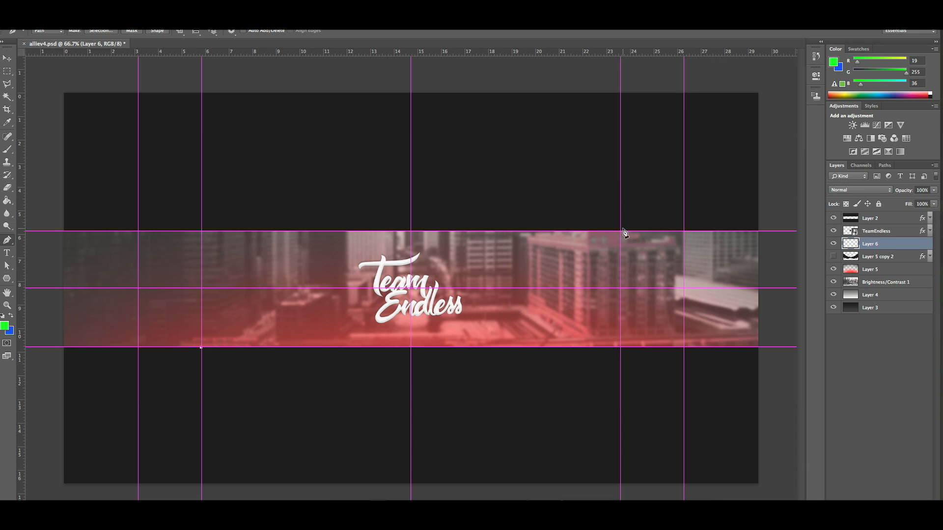
pyautogui.rightClick(622, 228)
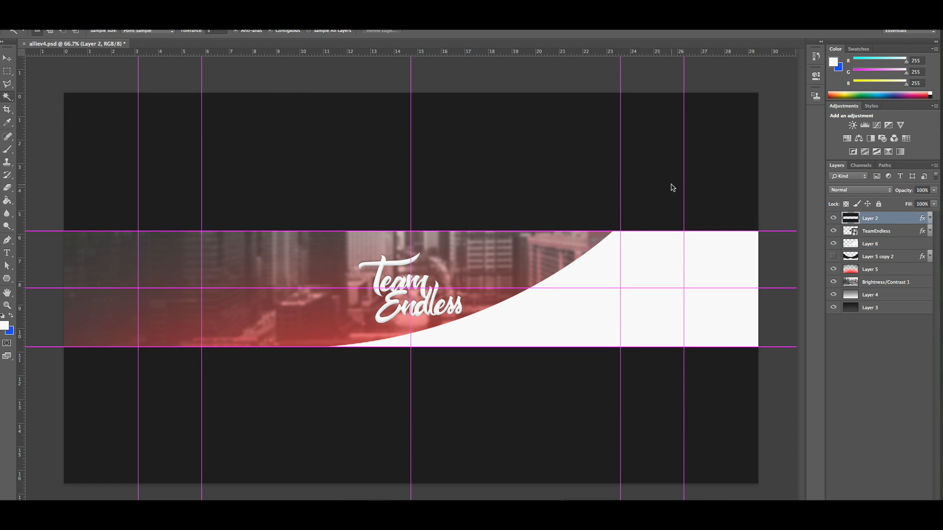
# Step: Style Layer 6 as a 0% fill glass streak, duplicate it, then select TeamEndless
pyautogui.click(870, 243)
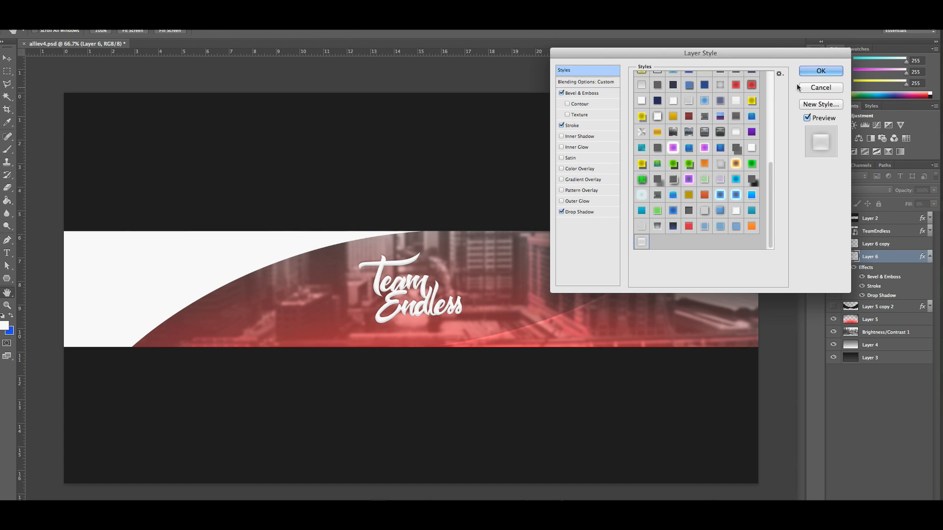
pyautogui.click(819, 71)
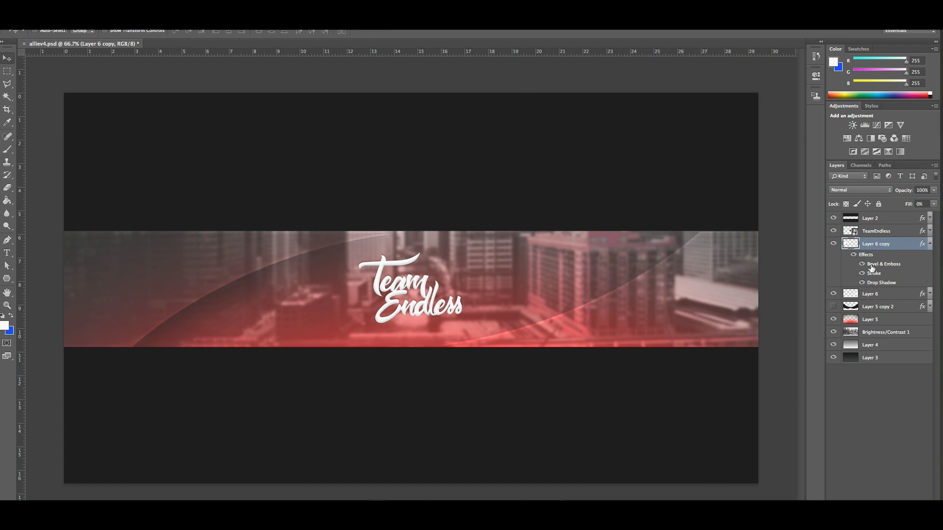
pyautogui.click(871, 294)
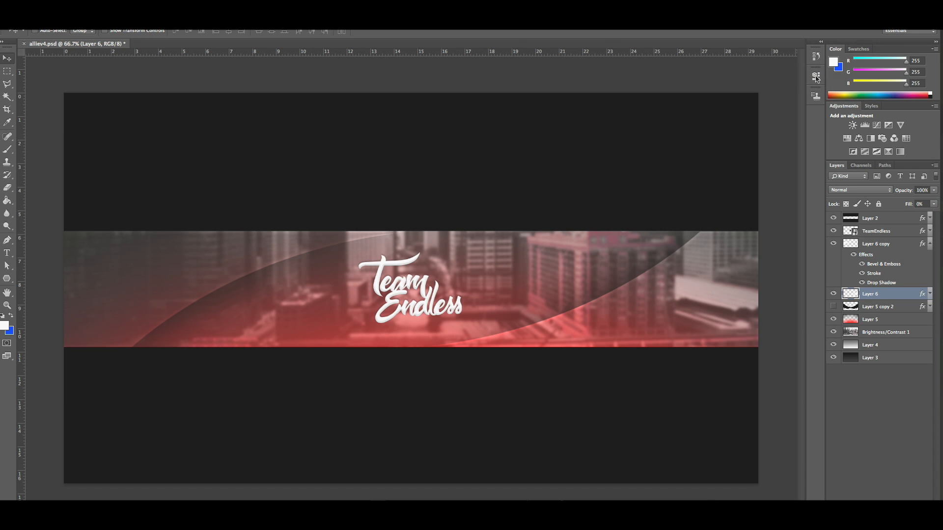
pyautogui.click(876, 231)
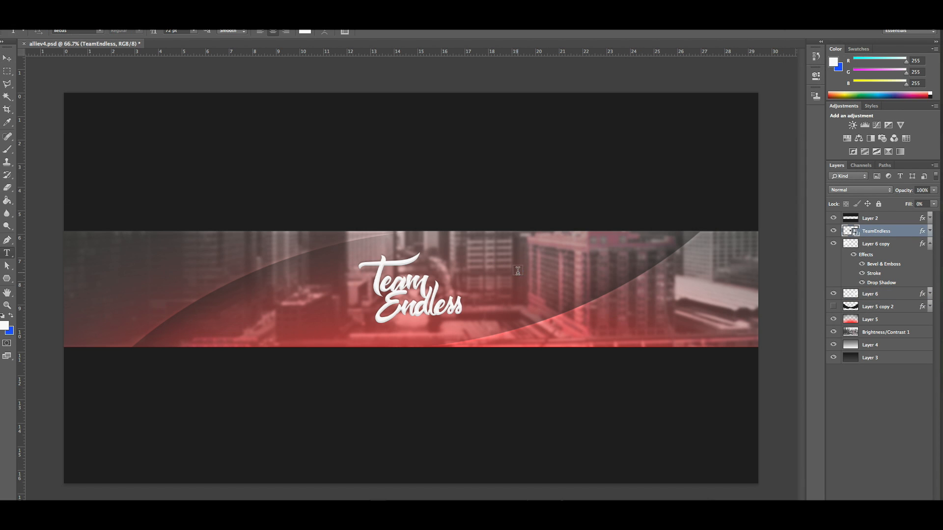
pyautogui.click(72, 31)
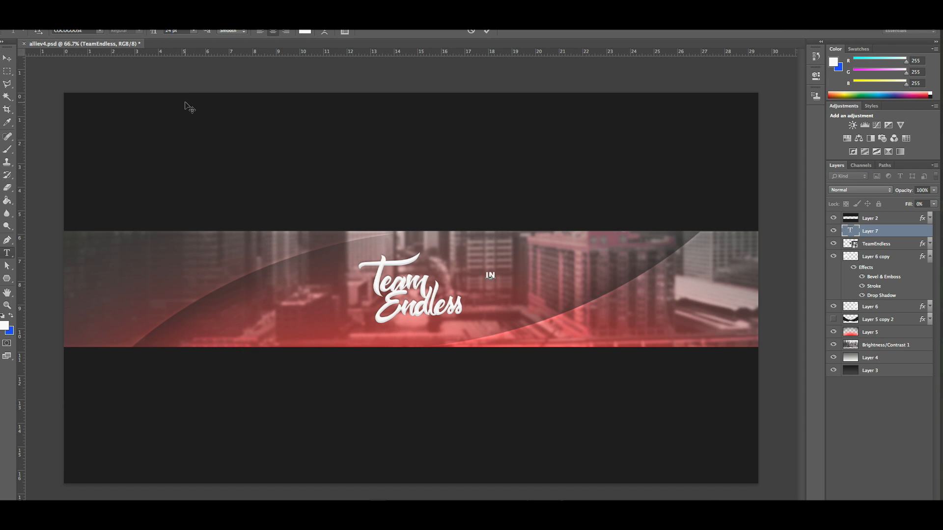
pyautogui.write('IN ASSOCIATION WITH')
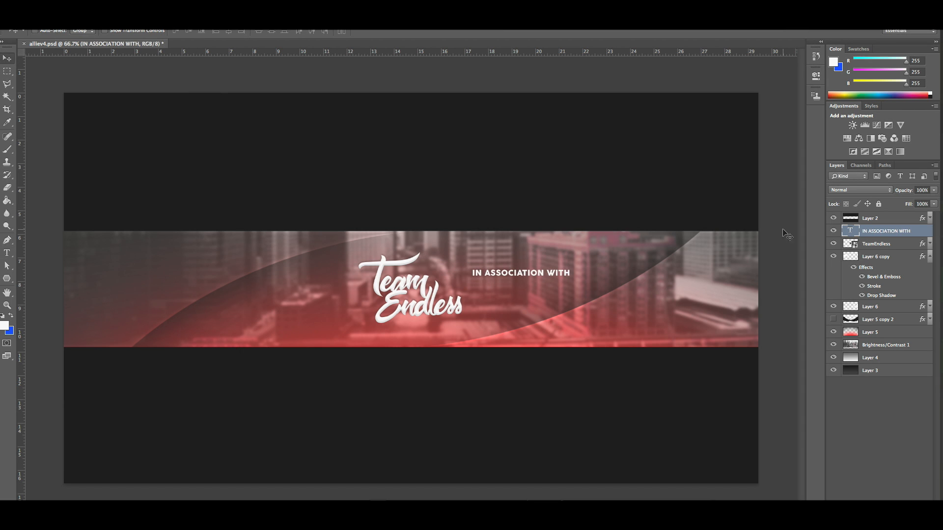
pyautogui.write('WWW.ENDLESSFX.CA')
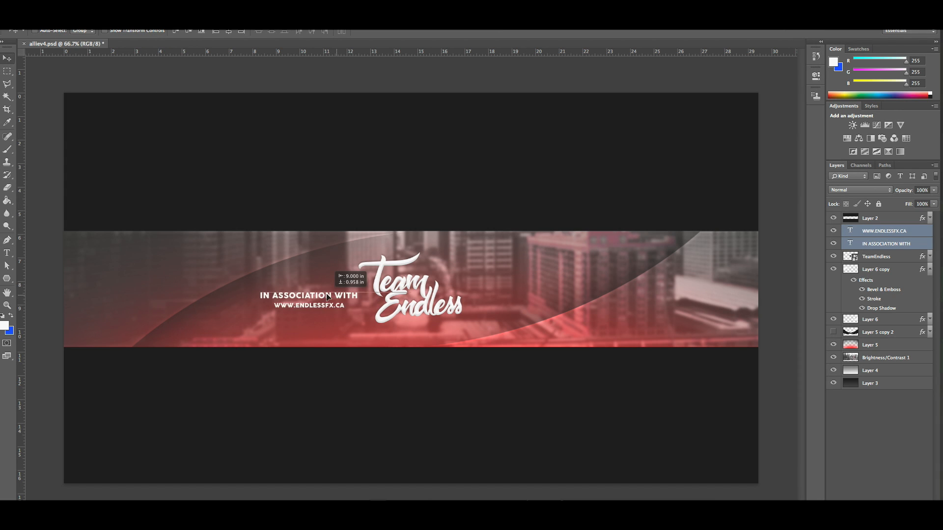
pyautogui.click(876, 268)
pyautogui.write('FOLLOW US ON TWITTER')
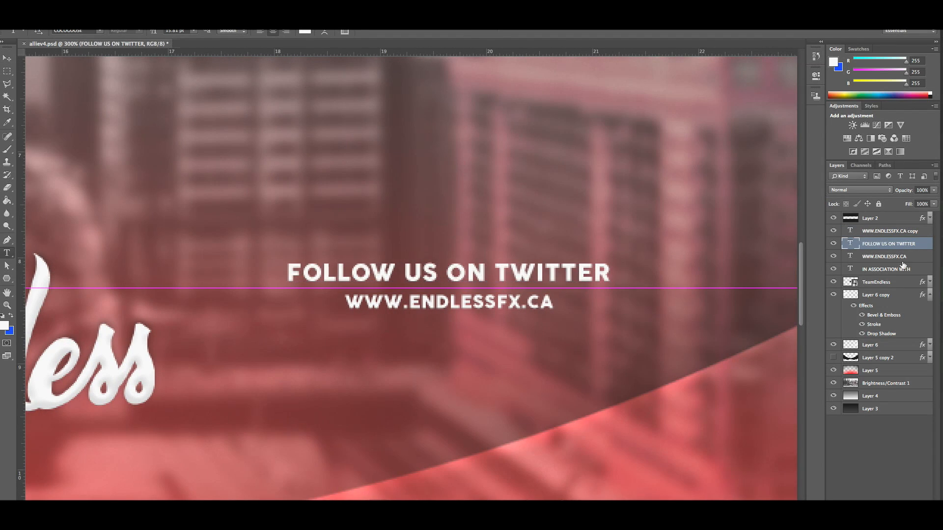
# Step: Change the duplicated caption to 'ENDLESS_FX' beside the Twitter bird icon
pyautogui.write('ENDLESS_FX')
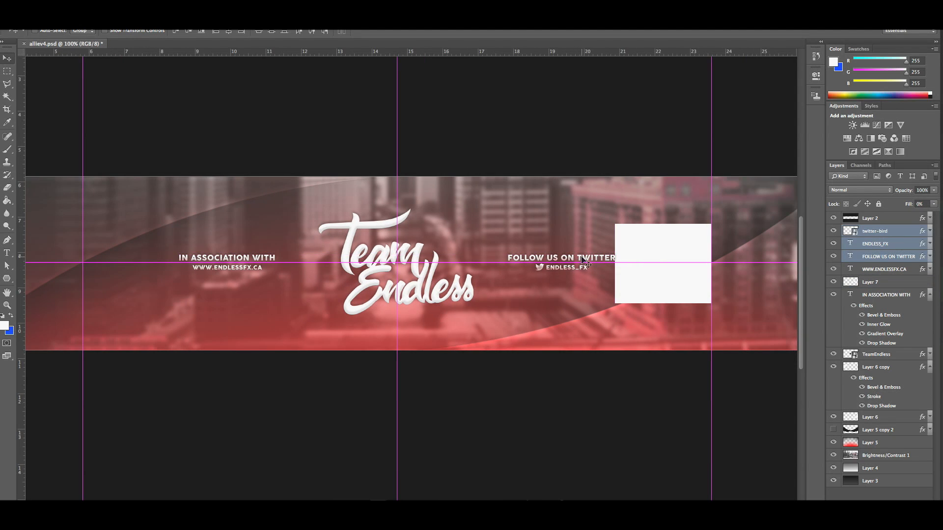
pyautogui.doubleClick(876, 354)
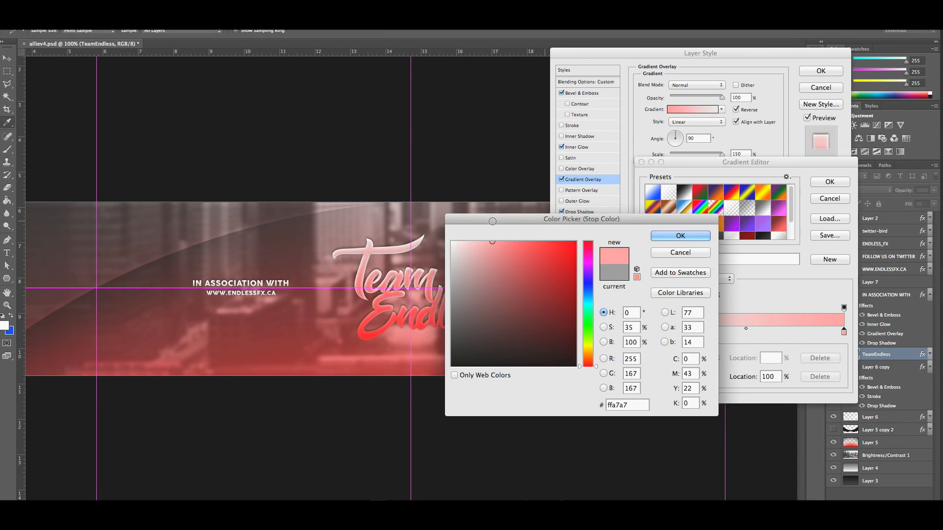
# Step: Set the logo gradient overlay to pale pink and pure red stops, toggling inner glow
pyautogui.click(680, 235)
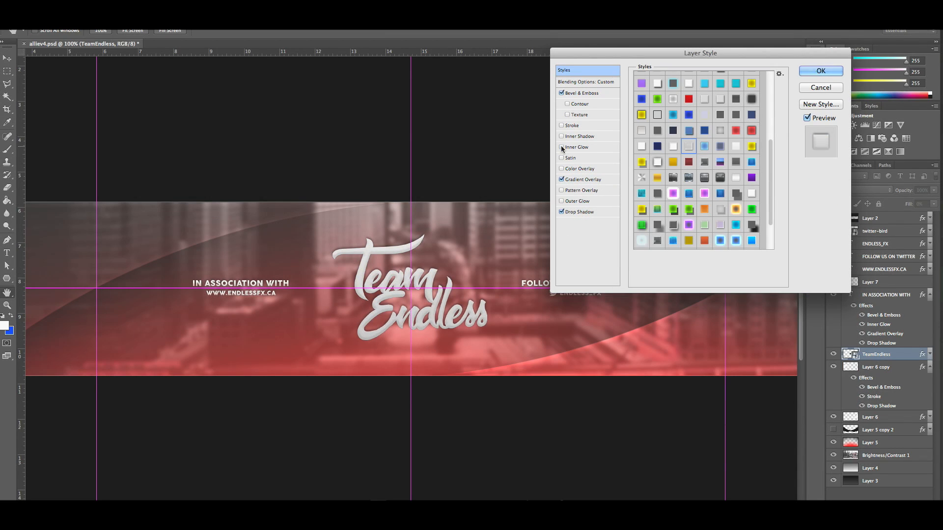
pyautogui.click(689, 161)
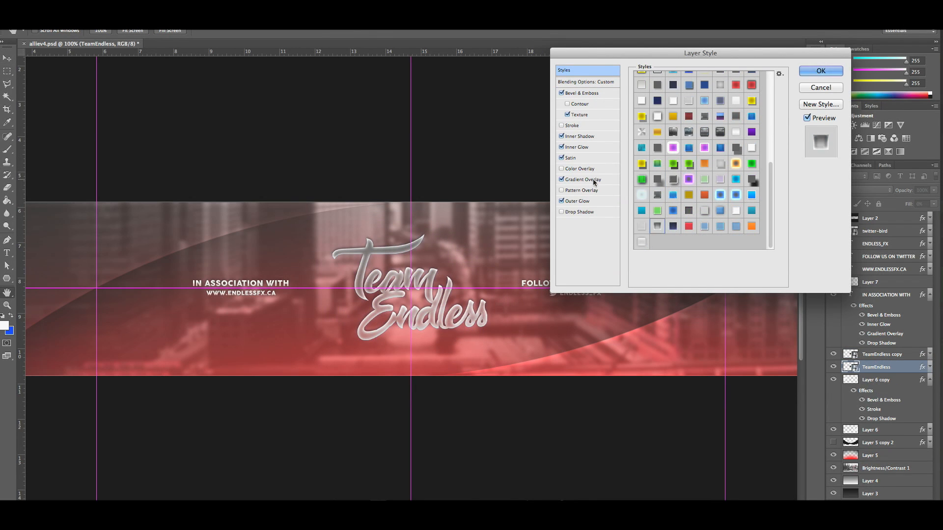
pyautogui.click(582, 179)
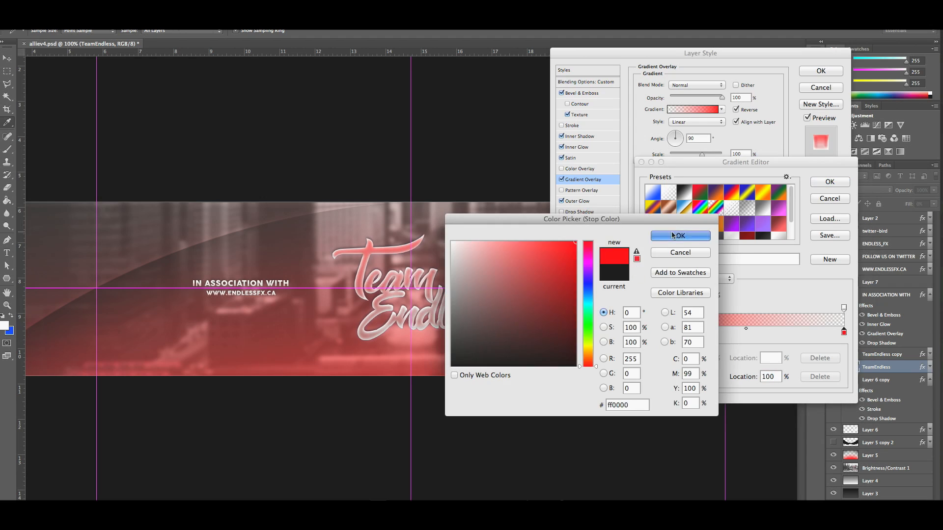
pyautogui.click(680, 236)
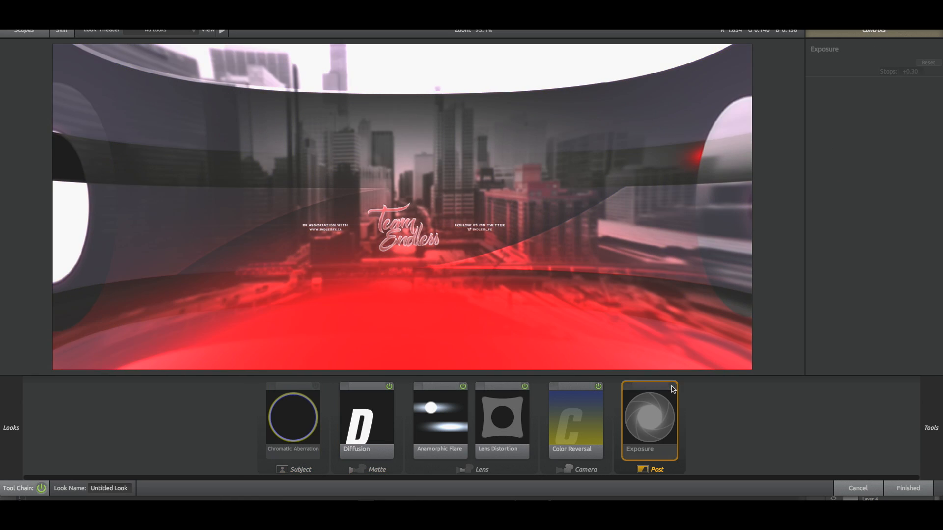
# Step: Select the Lens Distortion and Chromatic Aberration tools for adjustment
pyautogui.click(502, 417)
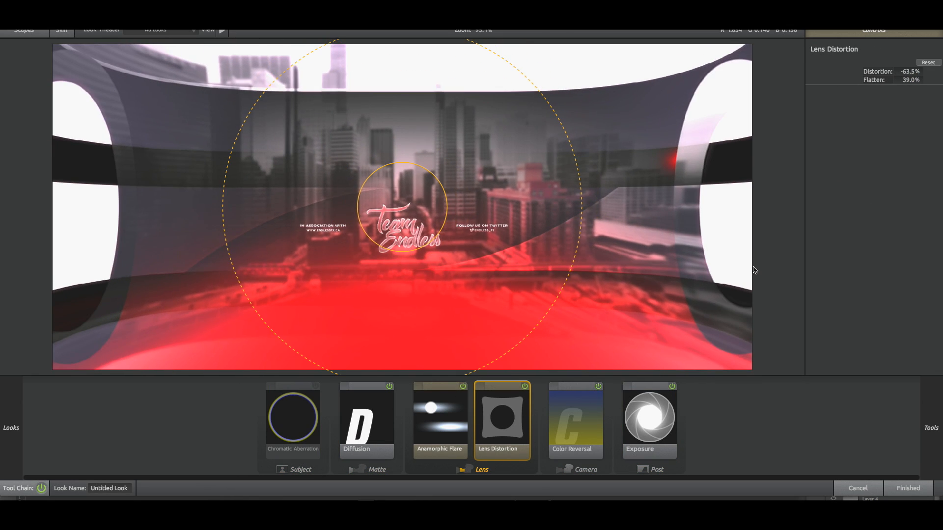
pyautogui.click(293, 417)
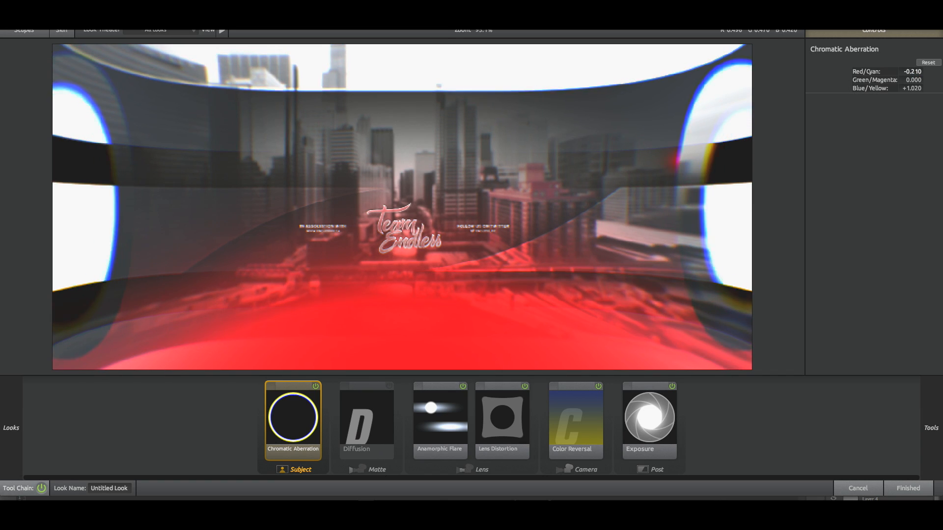